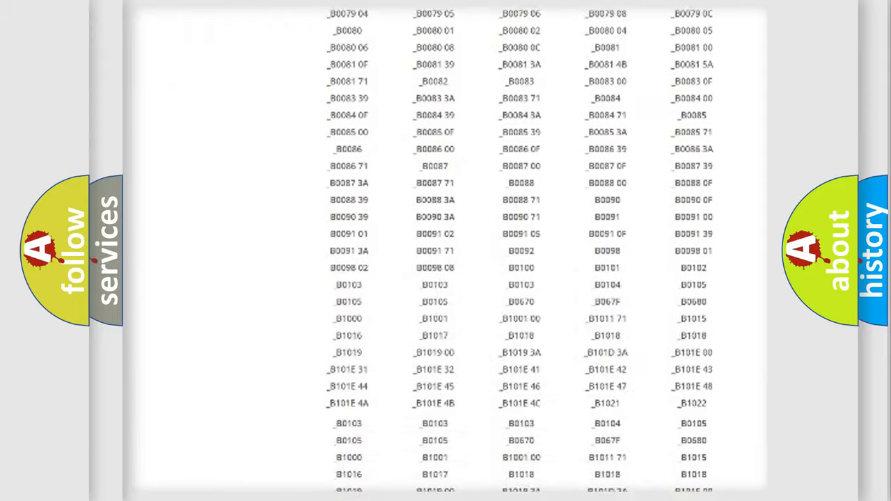
scroll("up", 3)
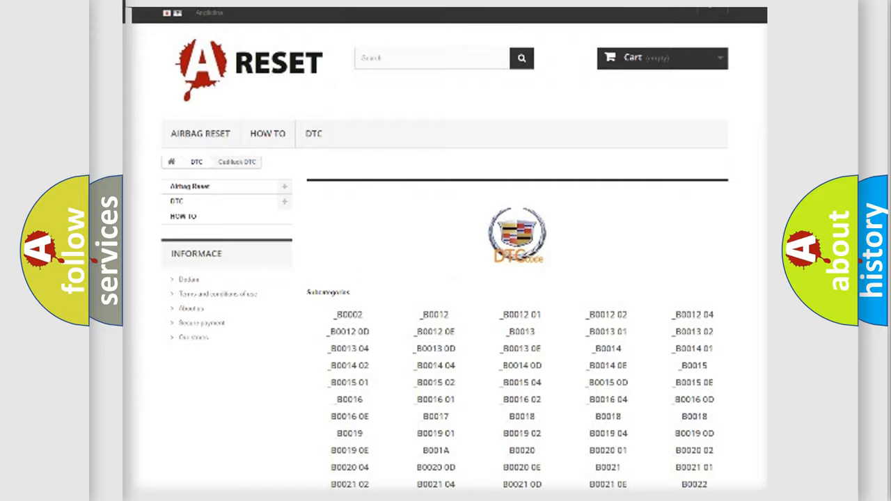